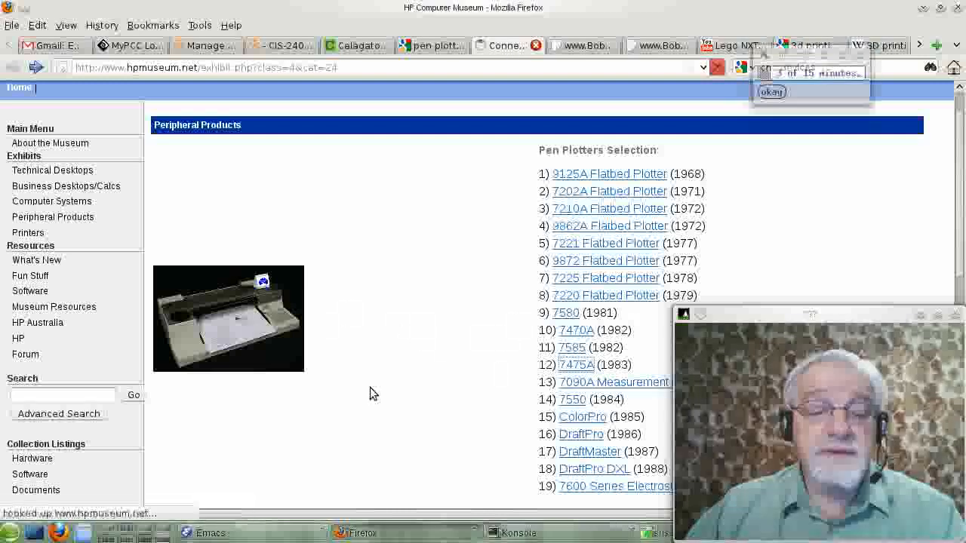
# Step: View the HP 7475A plotter's detail page and its full-size product photo
pyautogui.click(576, 363)
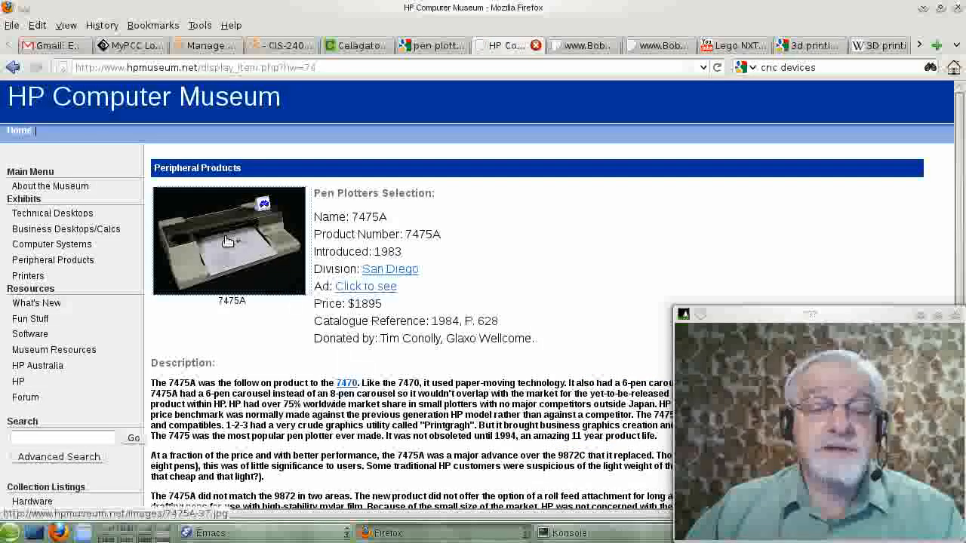
pyautogui.click(230, 240)
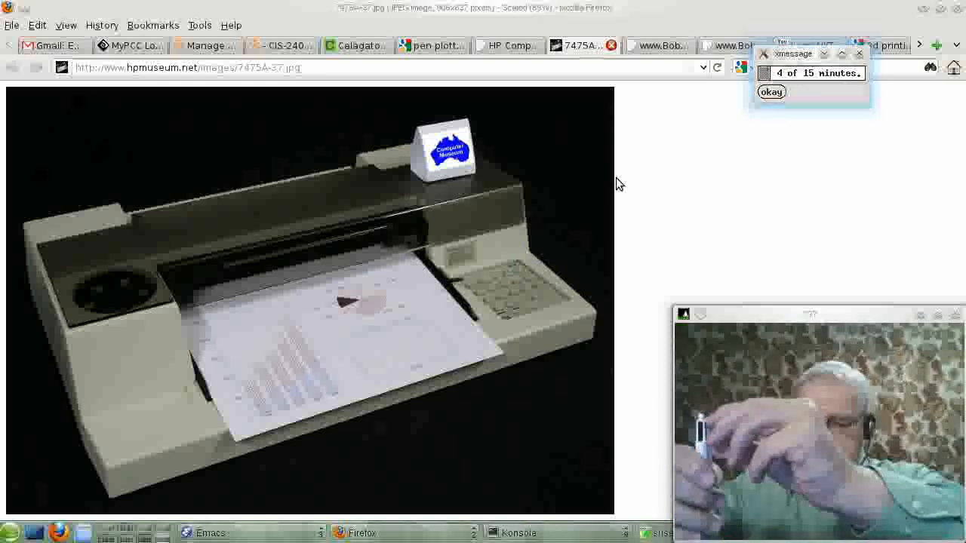
pyautogui.click(770, 92)
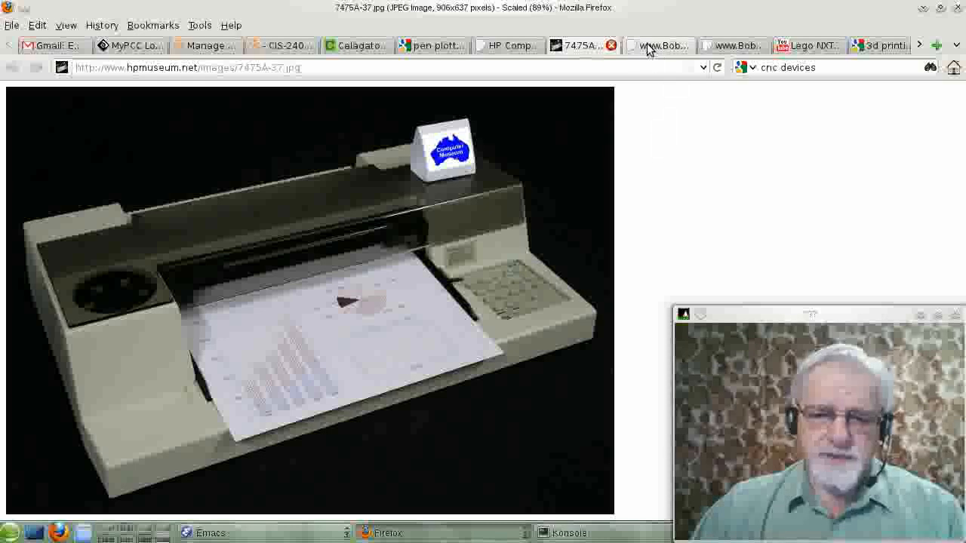
# Step: Switch to the Bob Sherman's Page tab with the Calcomp flatbed plotter photo
pyautogui.click(657, 45)
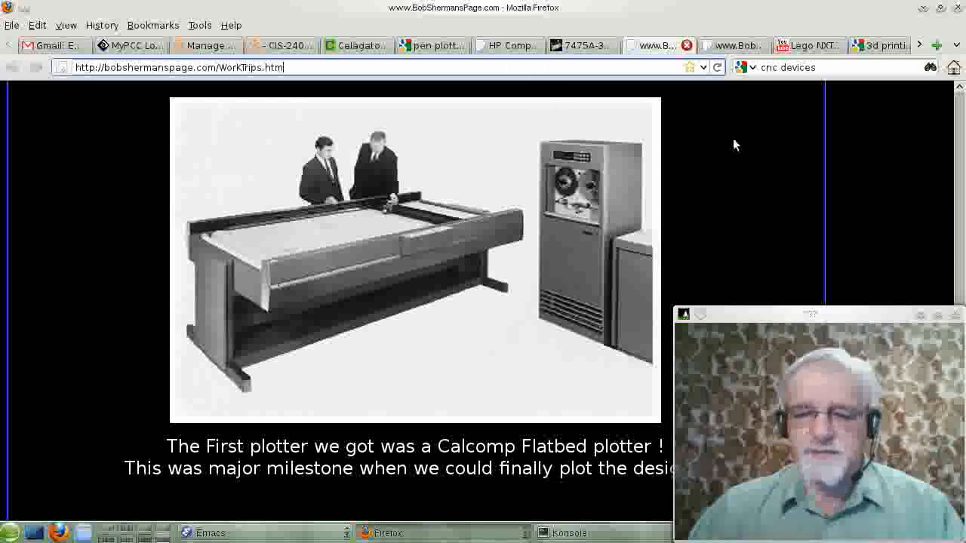
pyautogui.moveTo(747, 136)
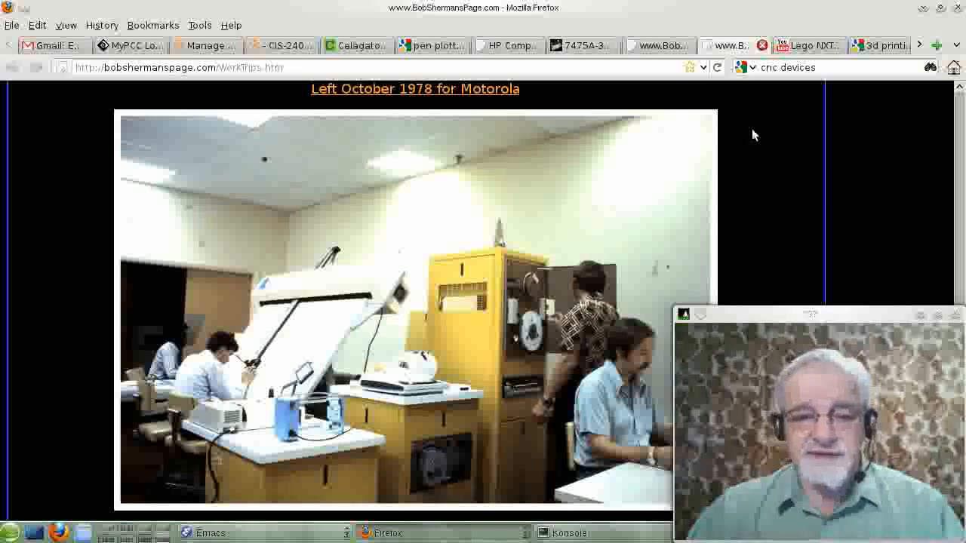
pyautogui.moveTo(449, 120)
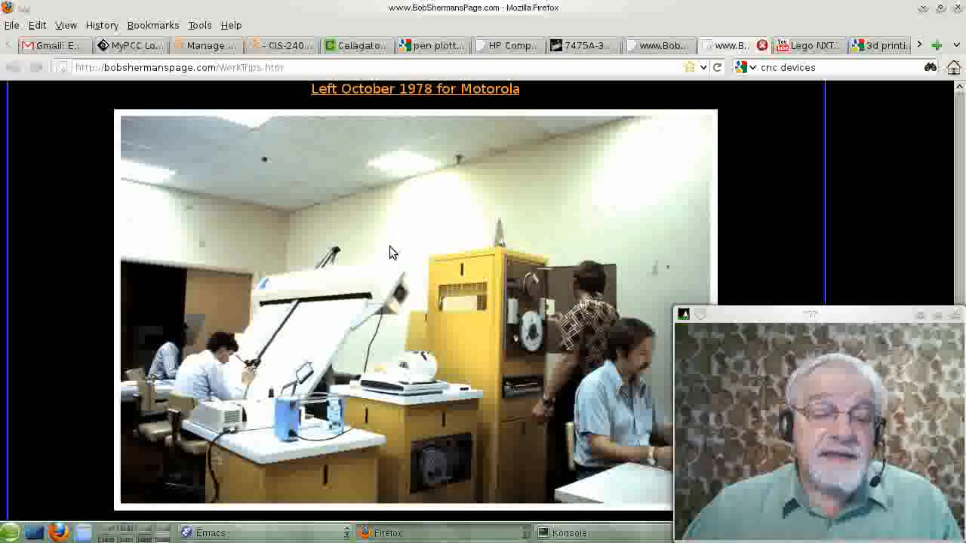
pyautogui.moveTo(276, 408)
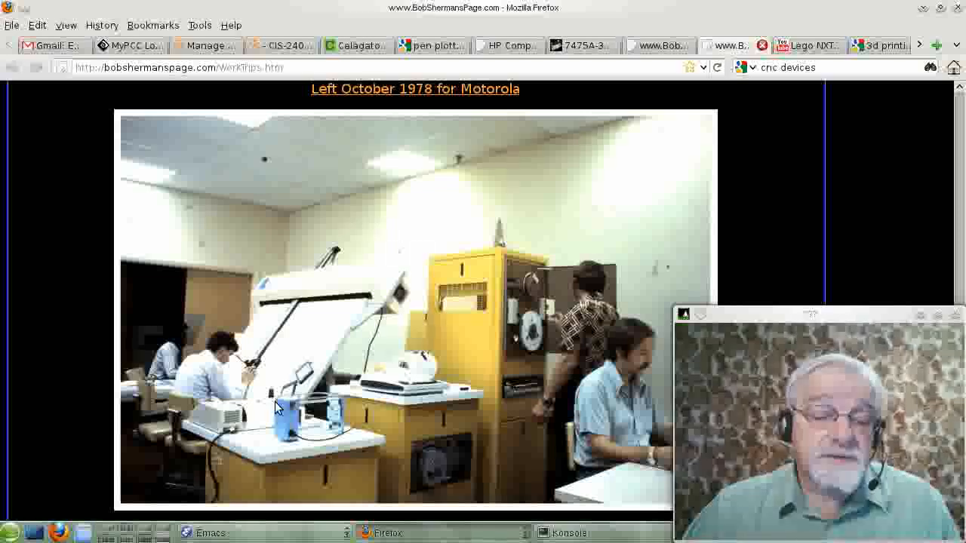
pyautogui.moveTo(193, 395)
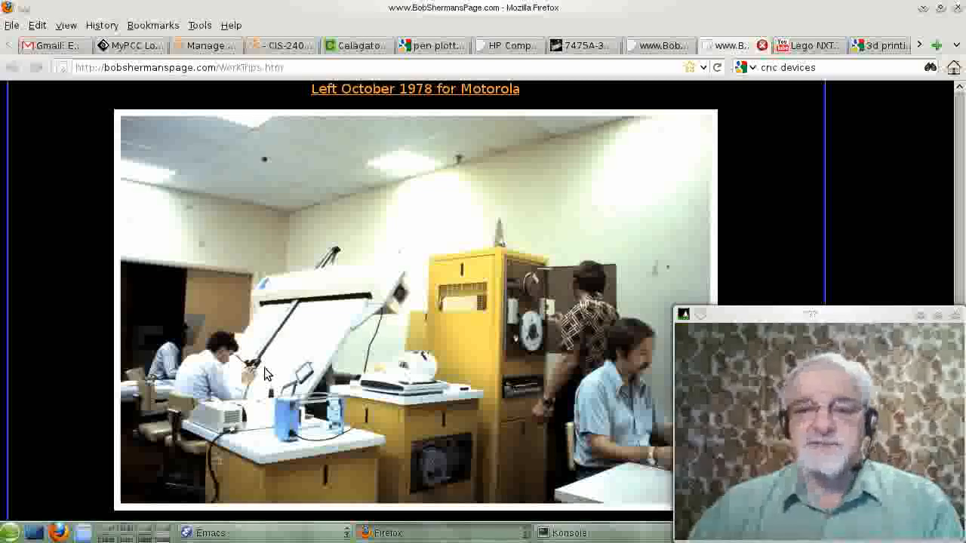
pyautogui.moveTo(680, 166)
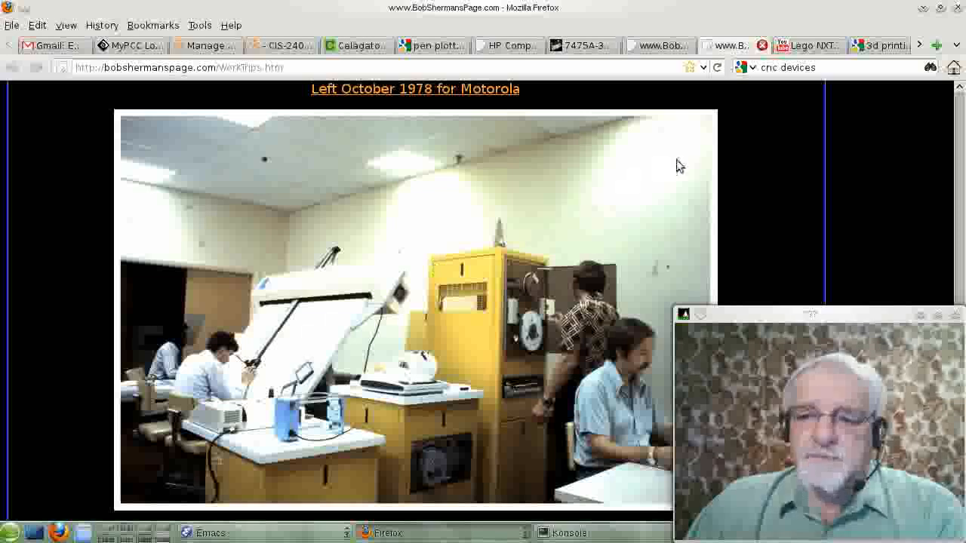
# Step: Switch to the YouTube tab for the Lego NXT Pen Plotter #01 video
pyautogui.click(807, 46)
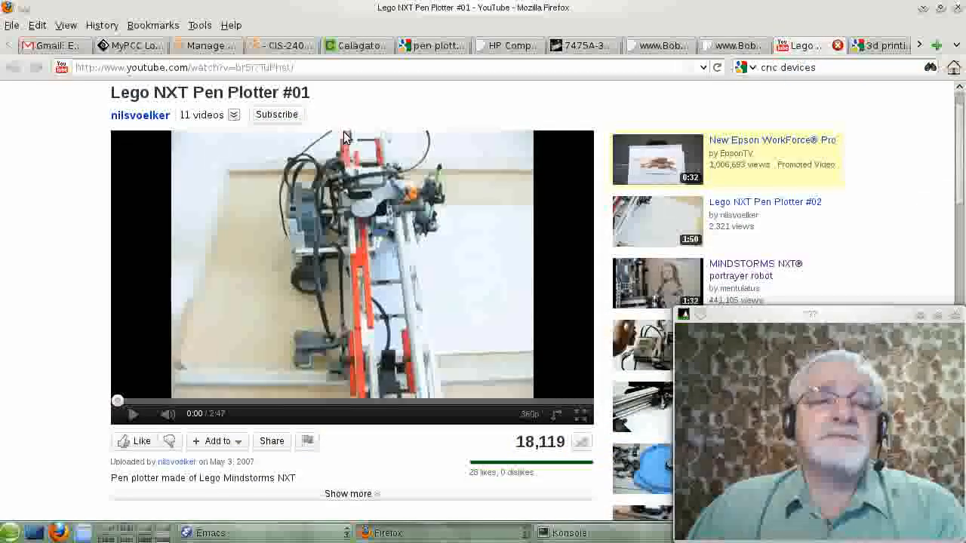
# Step: Select the video's URL, play the Lego NXT plotter video, then move to the '3d printing' results
pyautogui.click(302, 67)
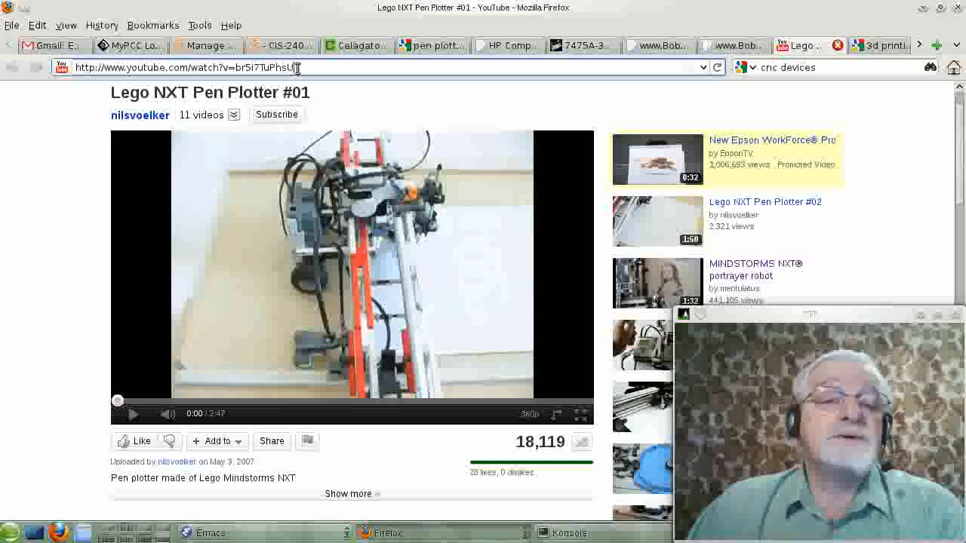
pyautogui.click(189, 67)
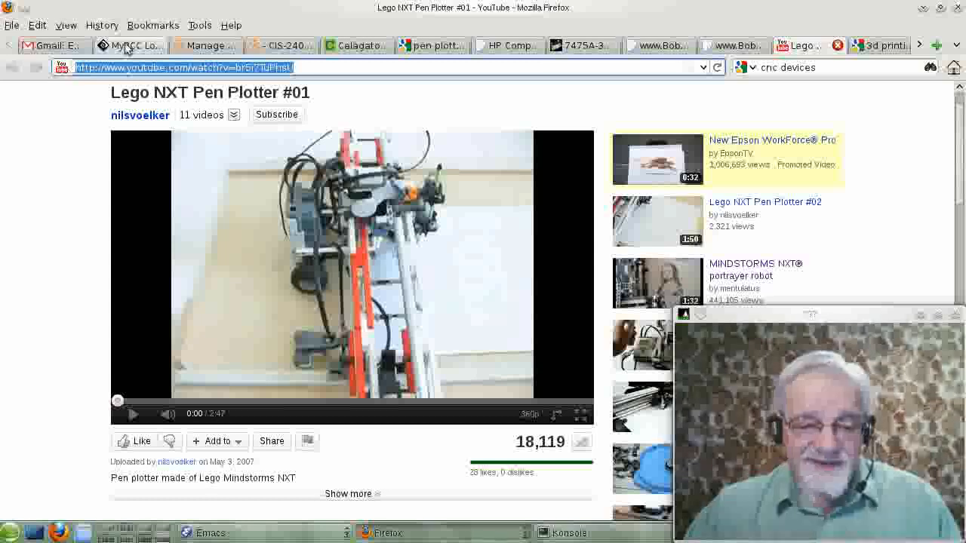
pyautogui.click(133, 414)
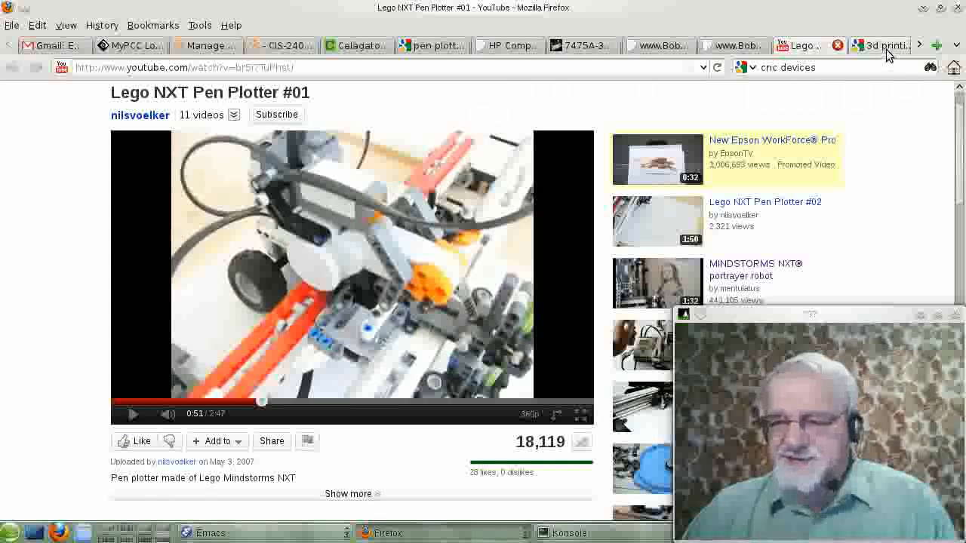
pyautogui.click(863, 45)
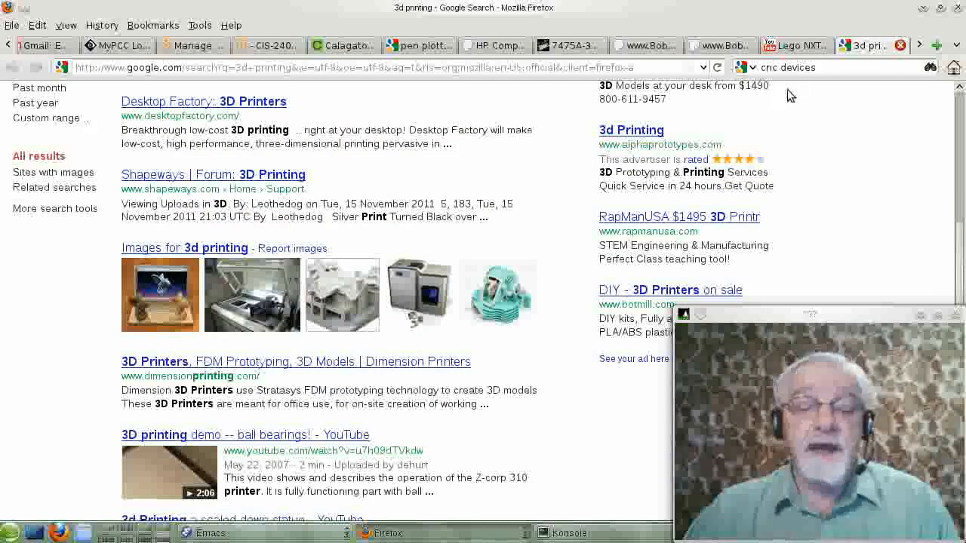
pyautogui.moveTo(842, 156)
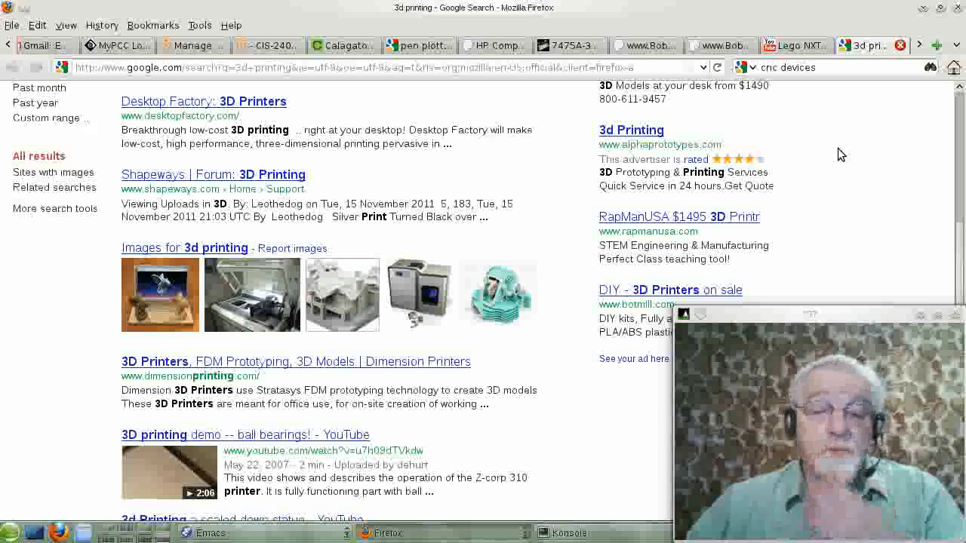
pyautogui.moveTo(853, 151)
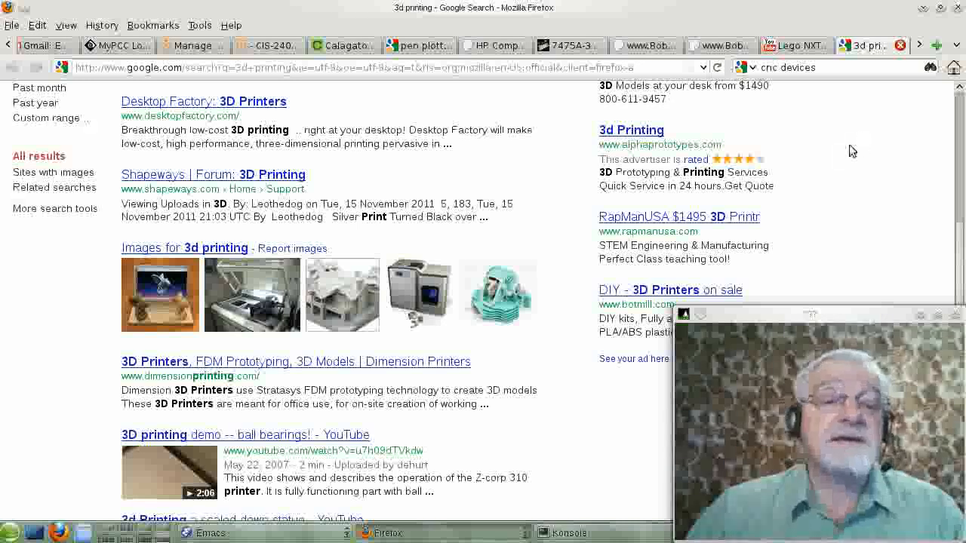
pyautogui.moveTo(869, 204)
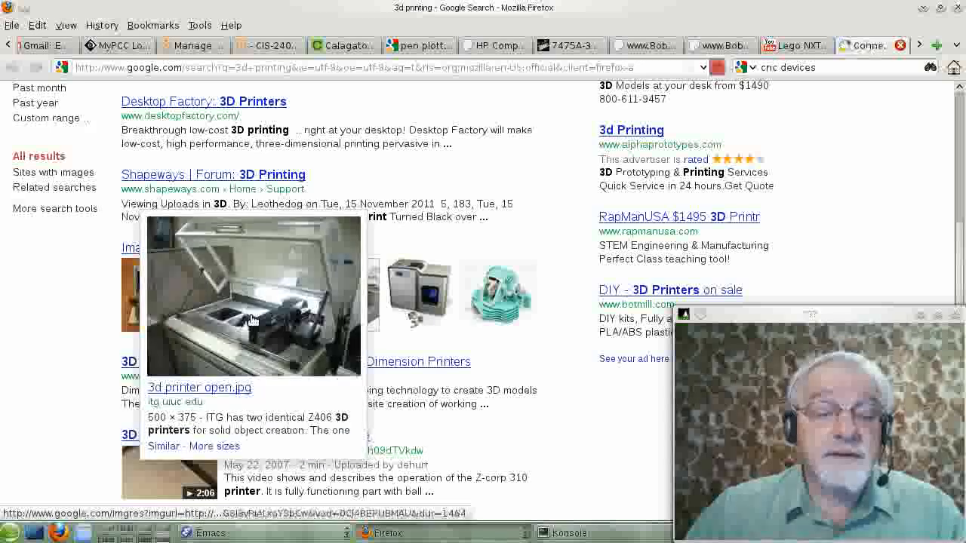
pyautogui.click(253, 295)
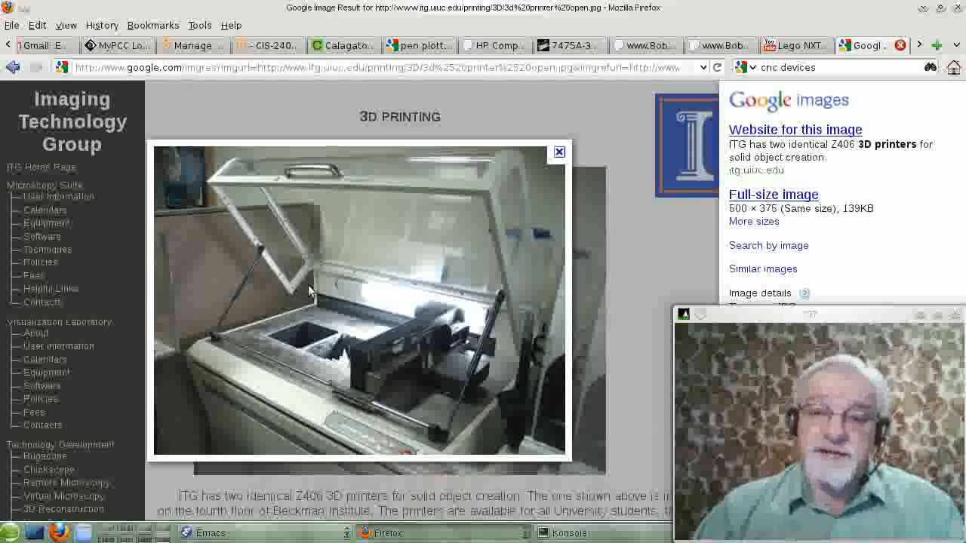
pyautogui.moveTo(446, 238)
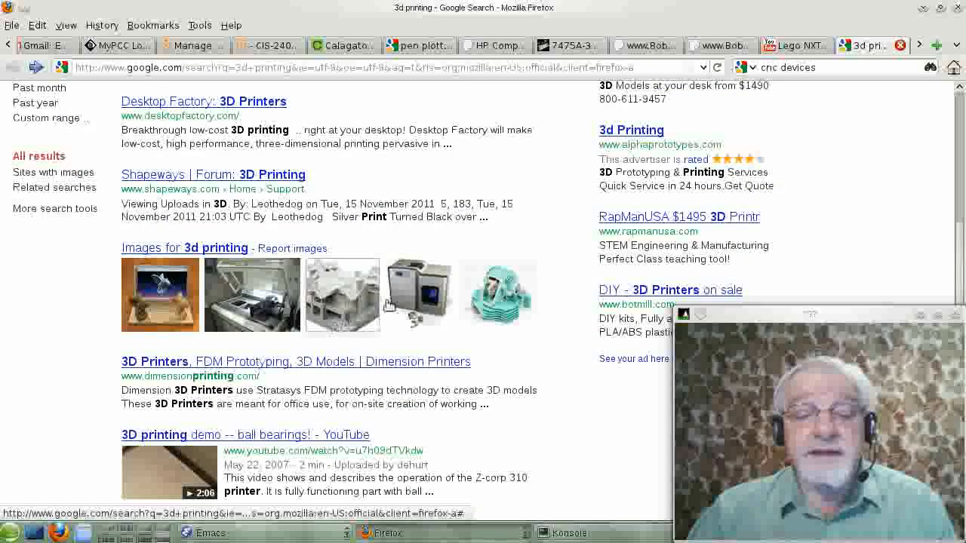
# Step: Open the Wikipedia '3D printing' article from the Google results and read its introduction
pyautogui.click(341, 294)
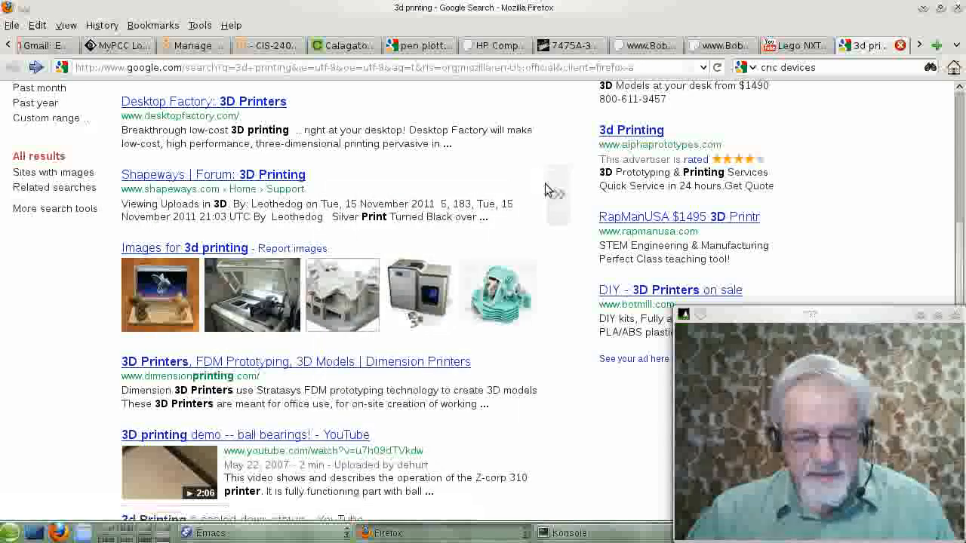
pyautogui.scroll(-3)
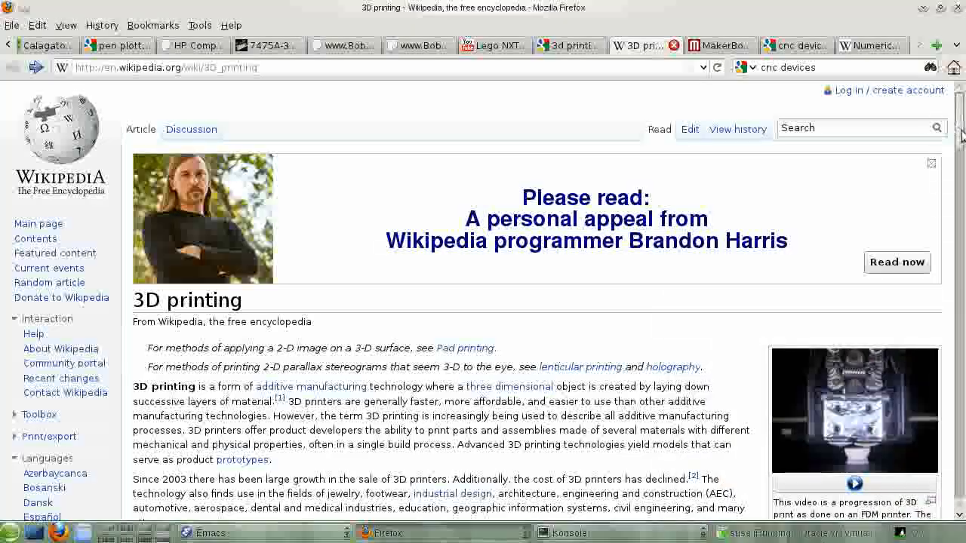
# Step: Scroll down the 3D printing article toward the RepRap Mendel image
pyautogui.scroll(-3)
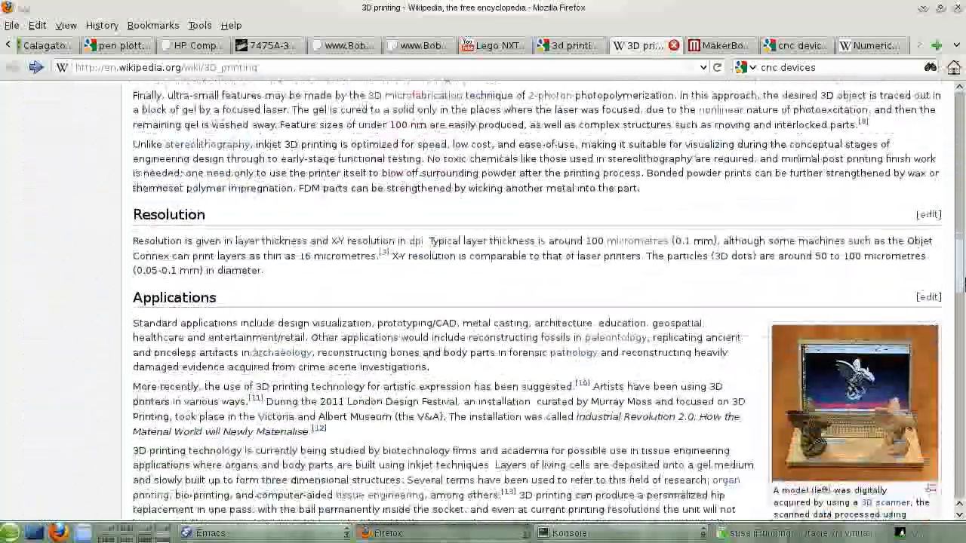
pyautogui.scroll(-3)
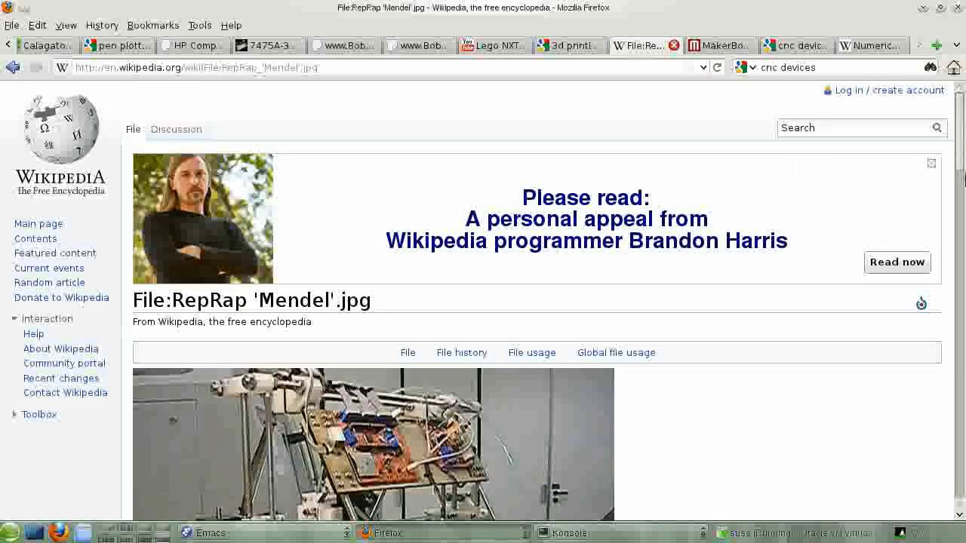
pyautogui.scroll(-3)
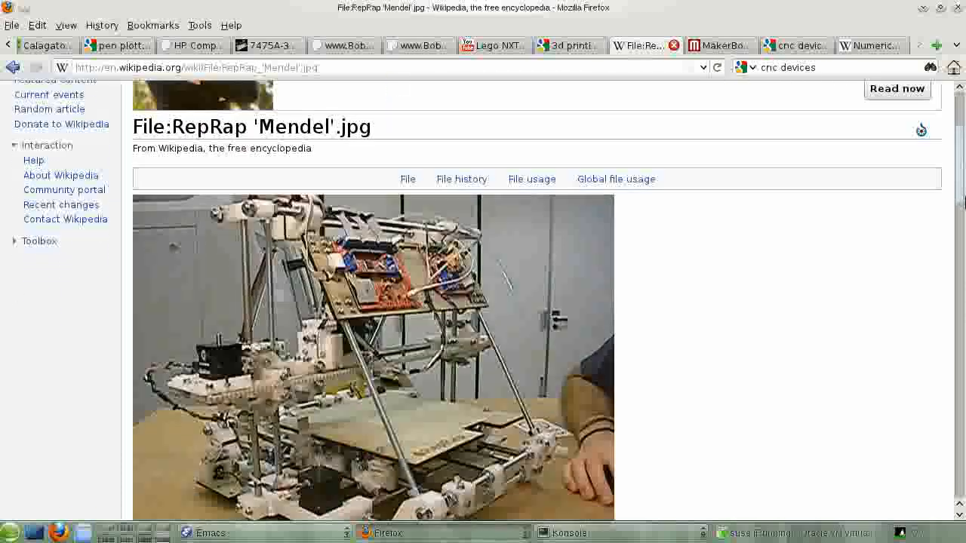
pyautogui.scroll(-3)
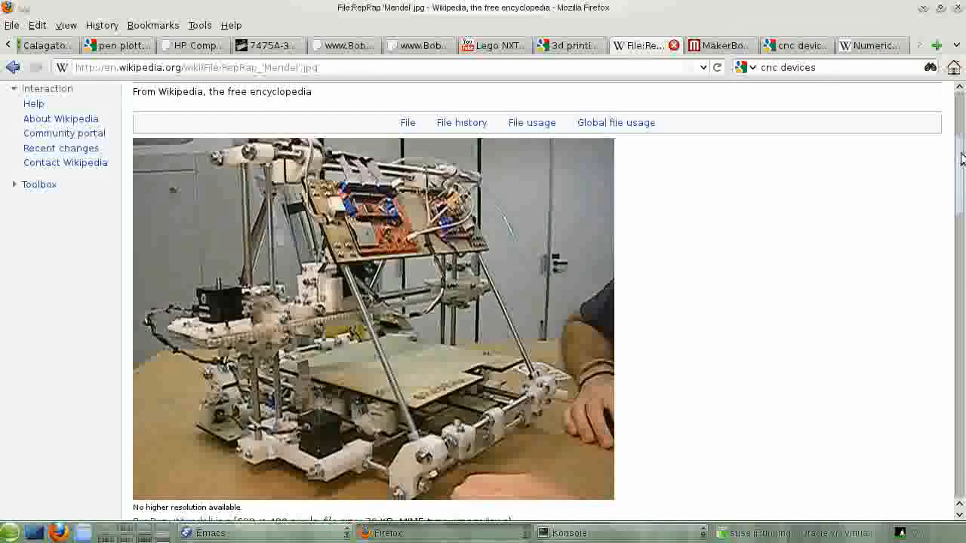
pyautogui.scroll(-3)
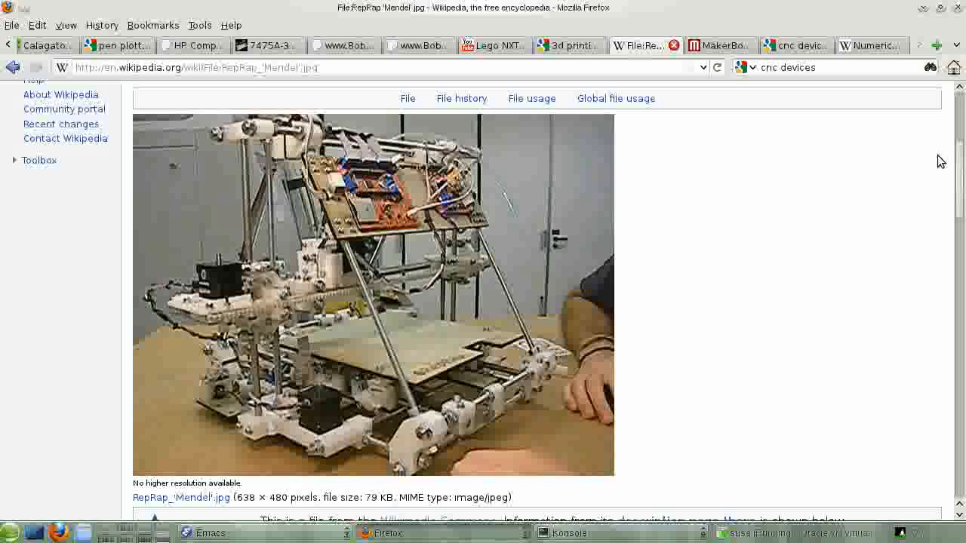
pyautogui.moveTo(825, 329)
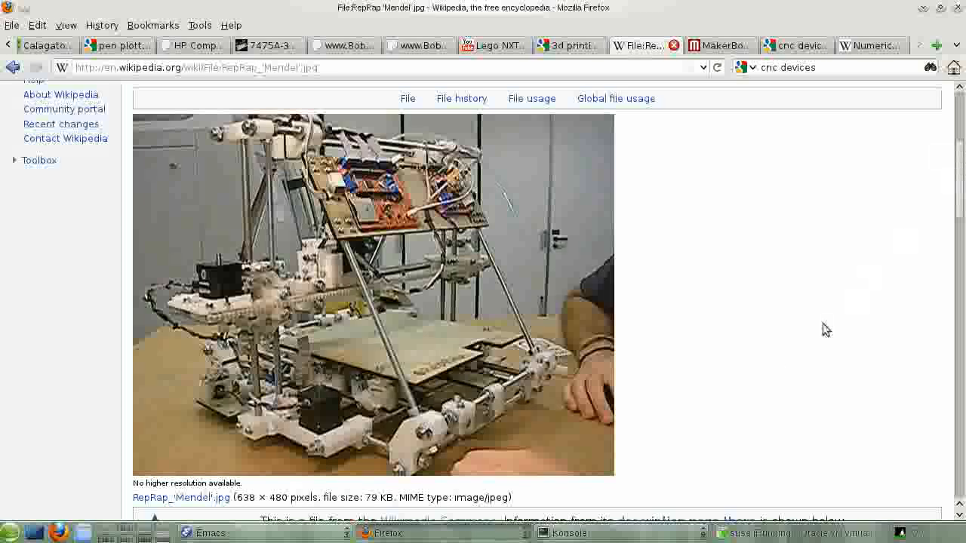
pyautogui.moveTo(698, 350)
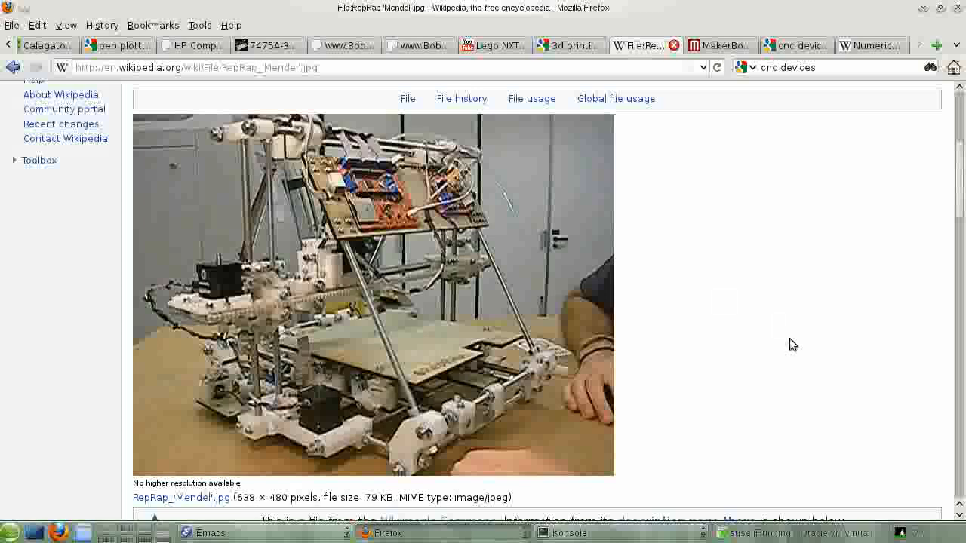
pyautogui.moveTo(758, 405)
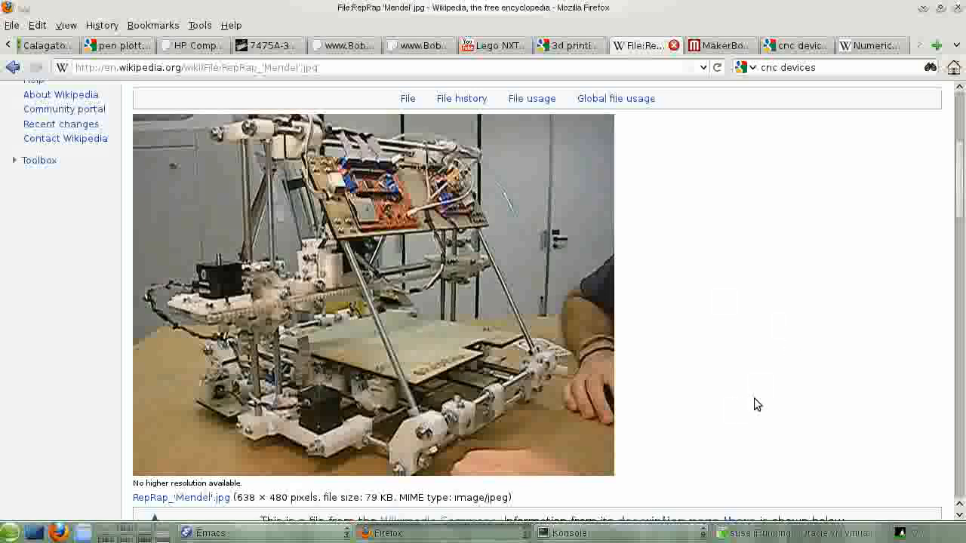
pyautogui.moveTo(759, 404)
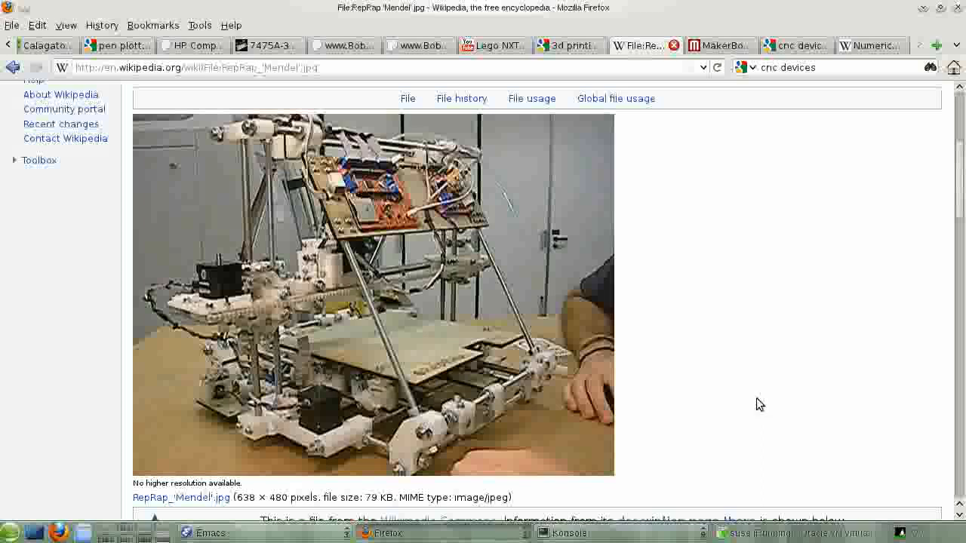
pyautogui.moveTo(764, 400)
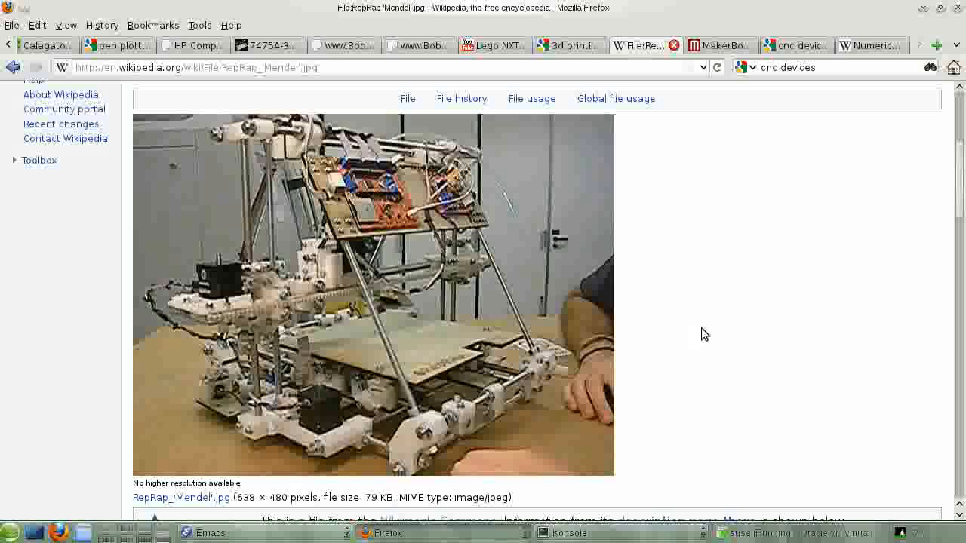
pyautogui.moveTo(84, 85)
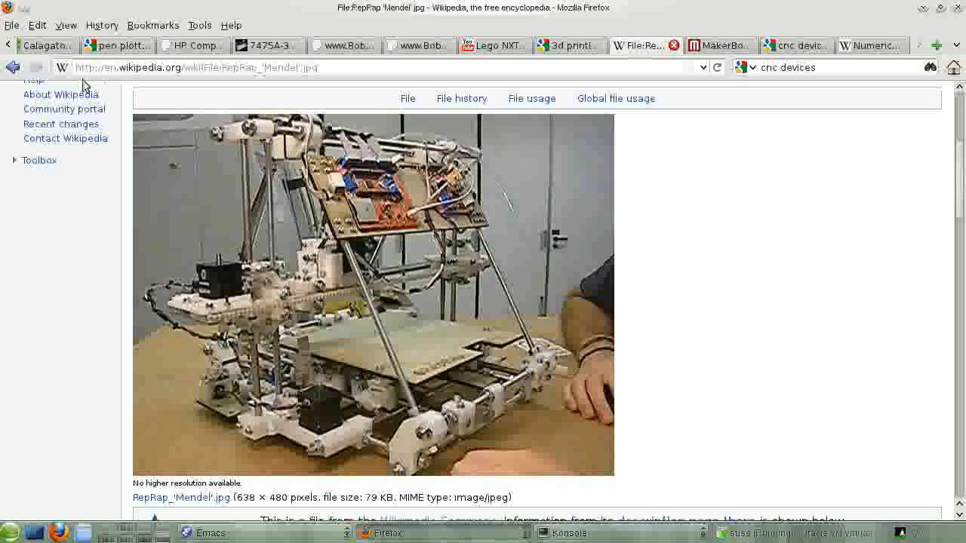
# Step: Return to the 3D printing article and view the MakerBot Thing-O-Matic photo's file page
pyautogui.click(12, 66)
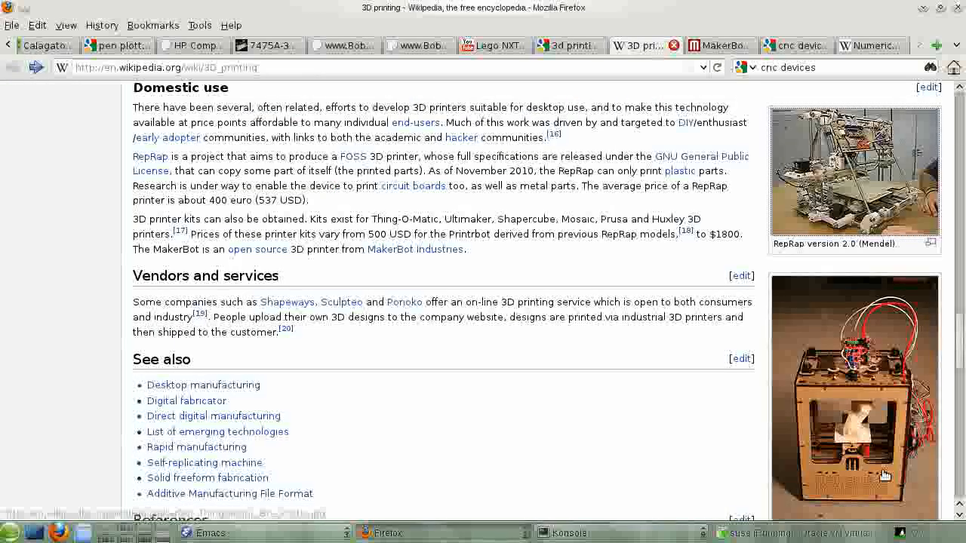
pyautogui.click(854, 400)
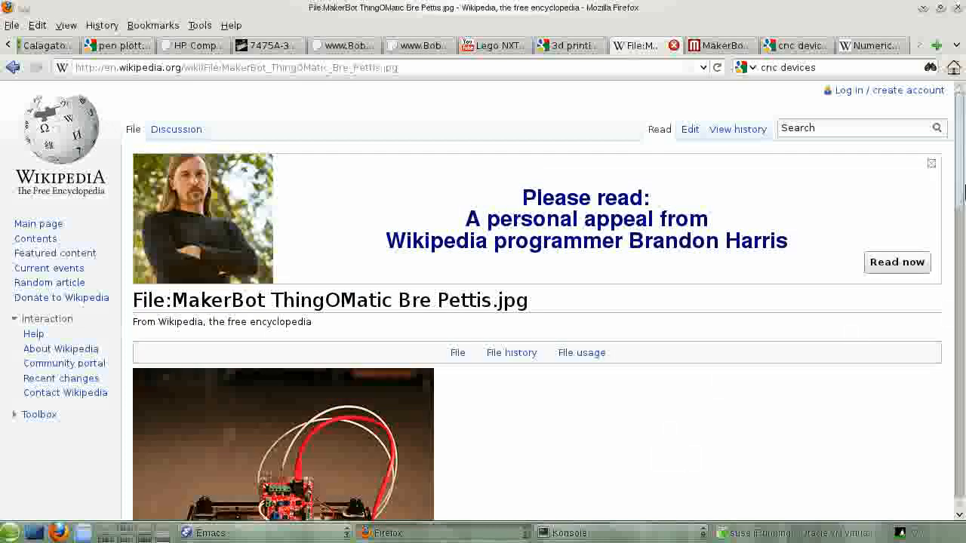
pyautogui.scroll(-3)
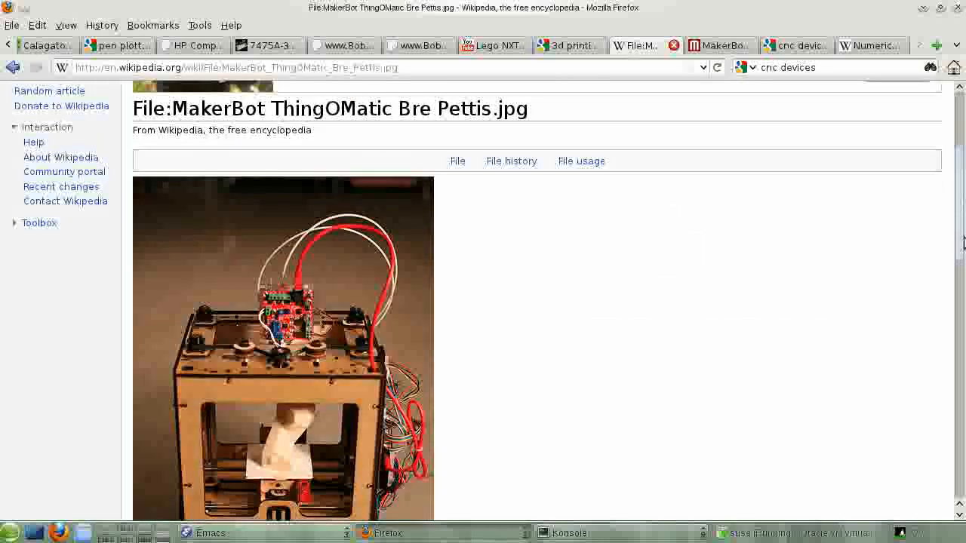
pyautogui.scroll(-3)
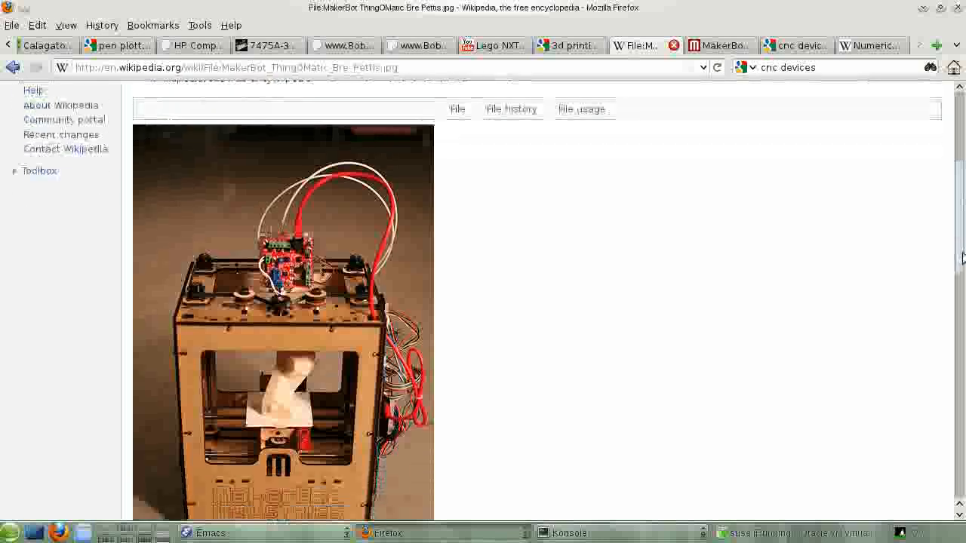
pyautogui.scroll(-3)
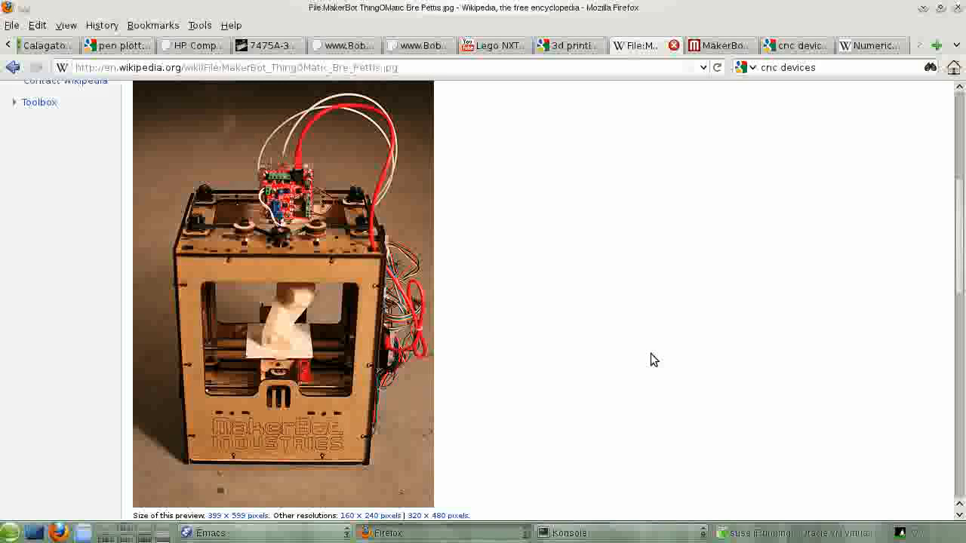
pyautogui.moveTo(619, 385)
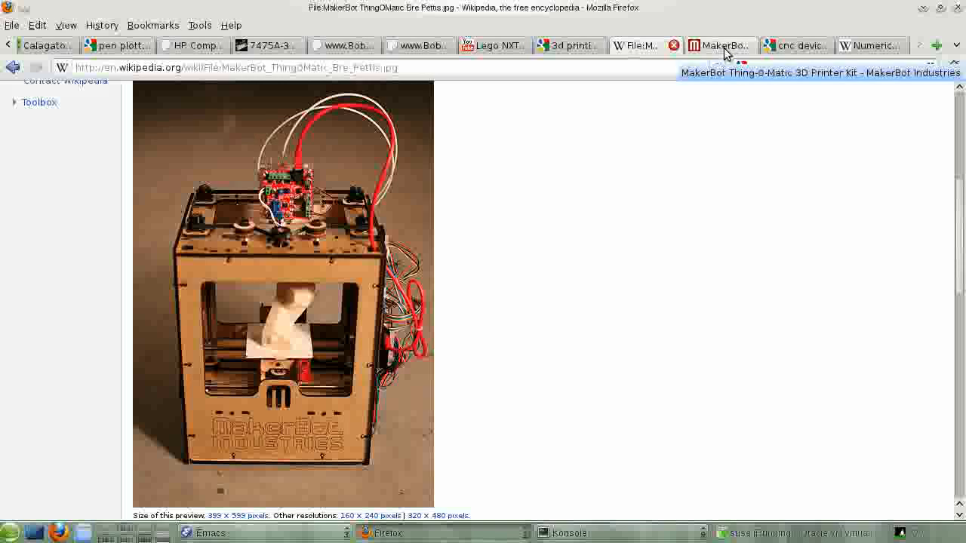
# Step: Glance at the MakerBot Store Thing-O-Matic page, then show the 'cnc devices' Google results
pyautogui.click(713, 46)
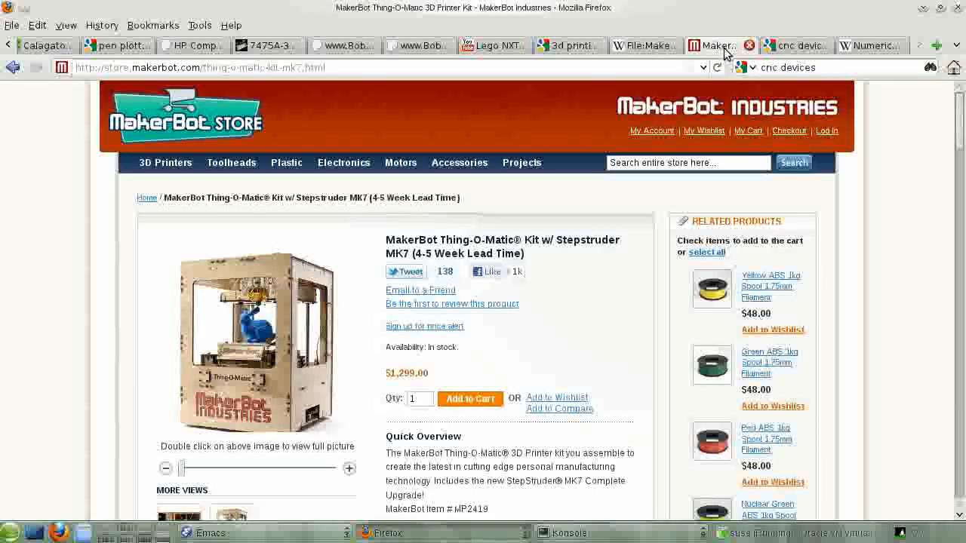
pyautogui.moveTo(275, 145)
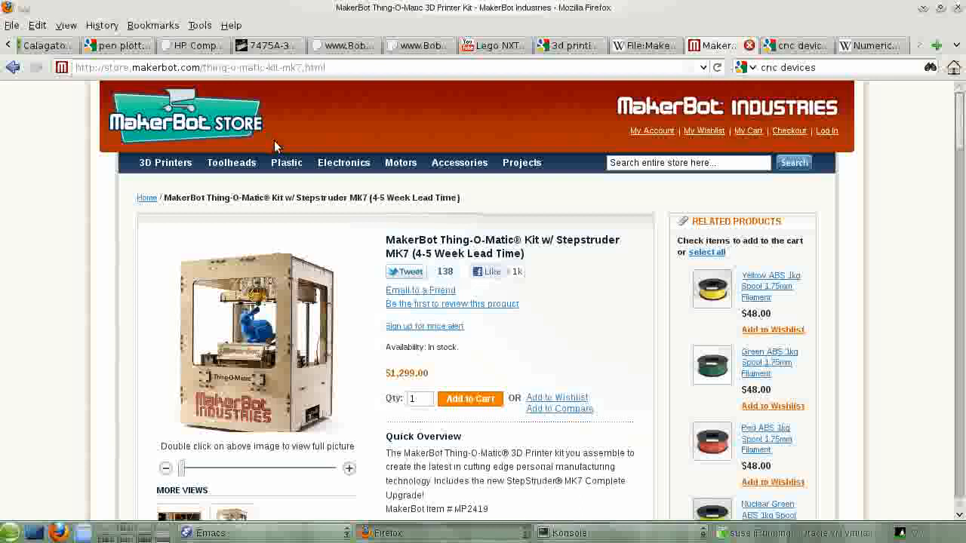
pyautogui.click(785, 45)
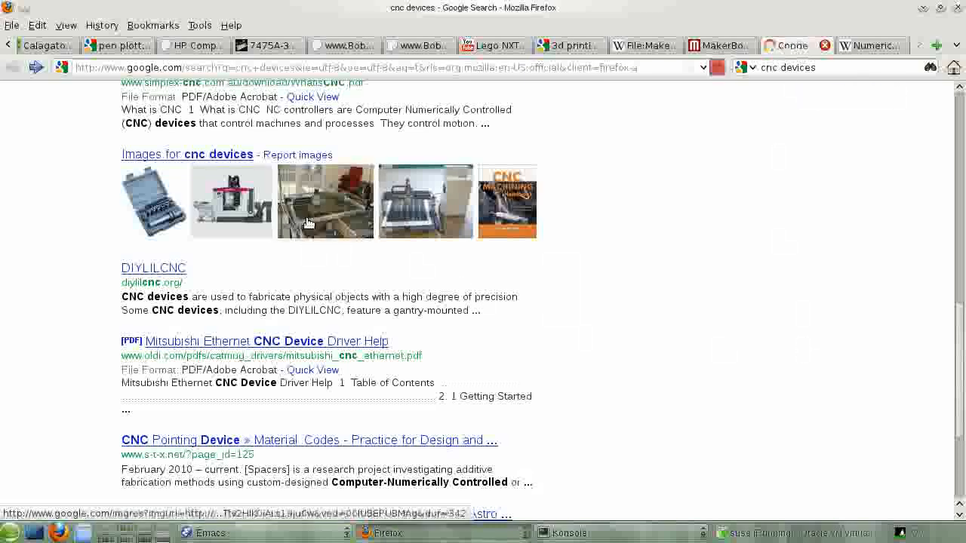
# Step: Enlarge the DIY CNC plasma cutter photo from the cnc devices image results
pyautogui.click(326, 202)
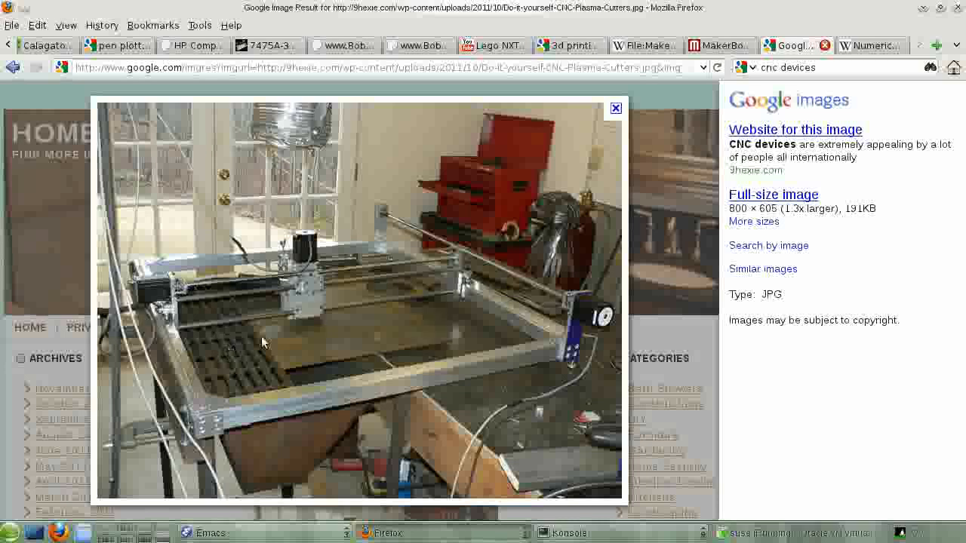
pyautogui.moveTo(308, 317)
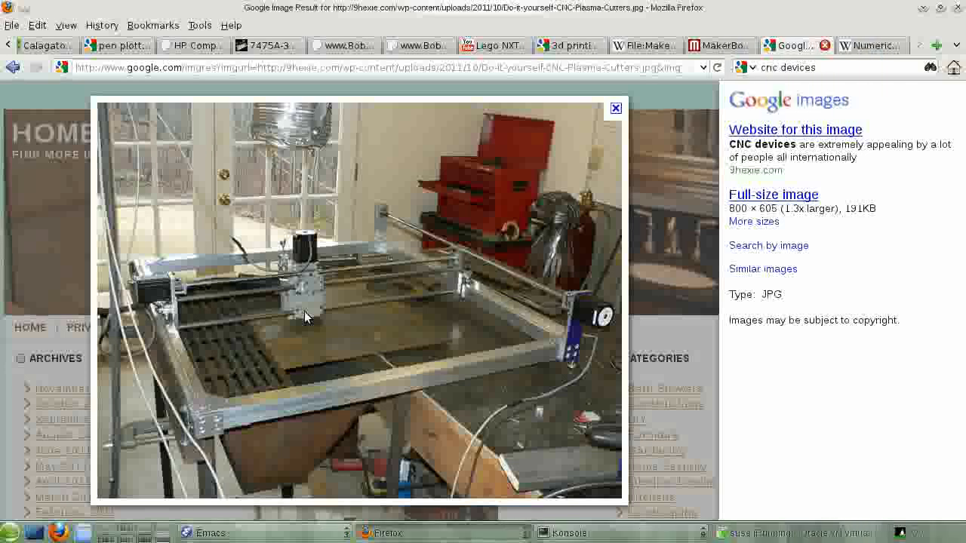
pyautogui.moveTo(314, 320)
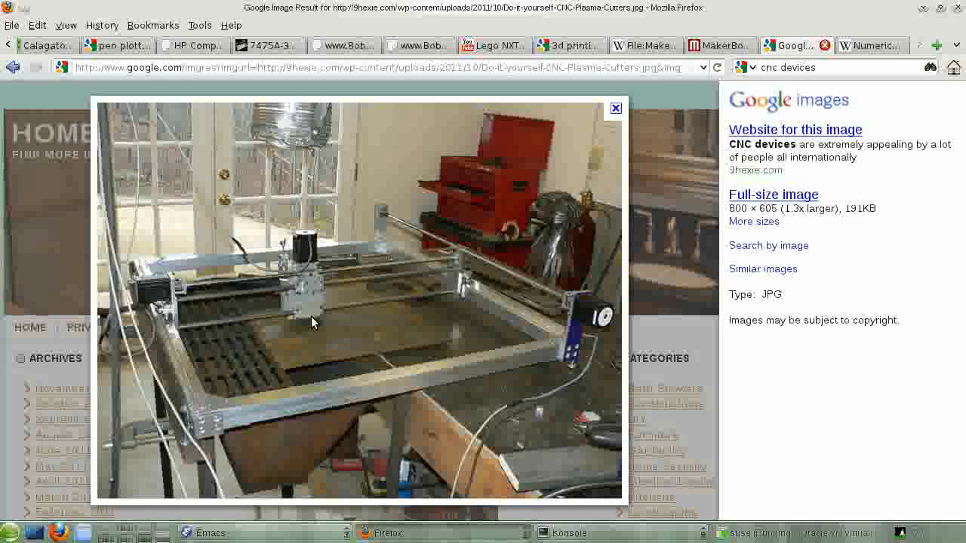
pyautogui.moveTo(308, 315)
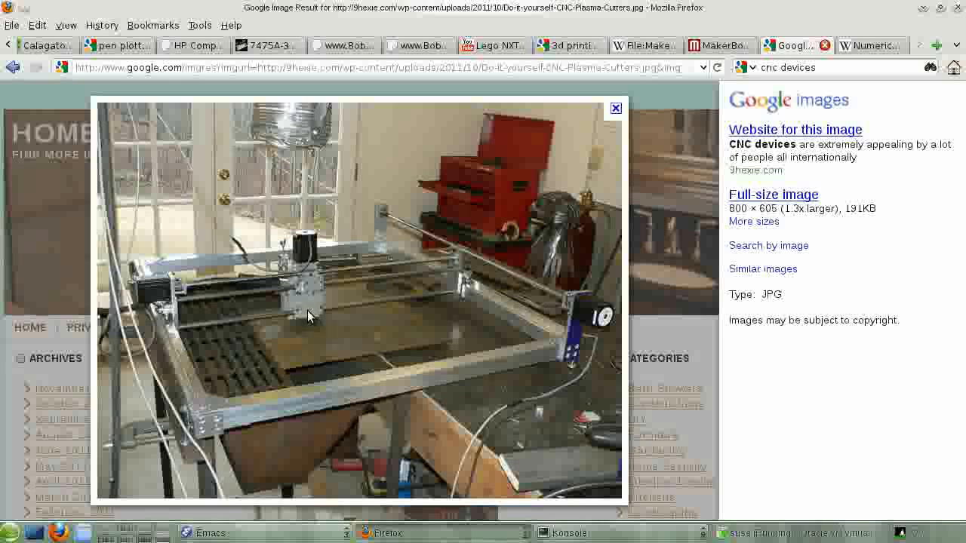
pyautogui.moveTo(890, 83)
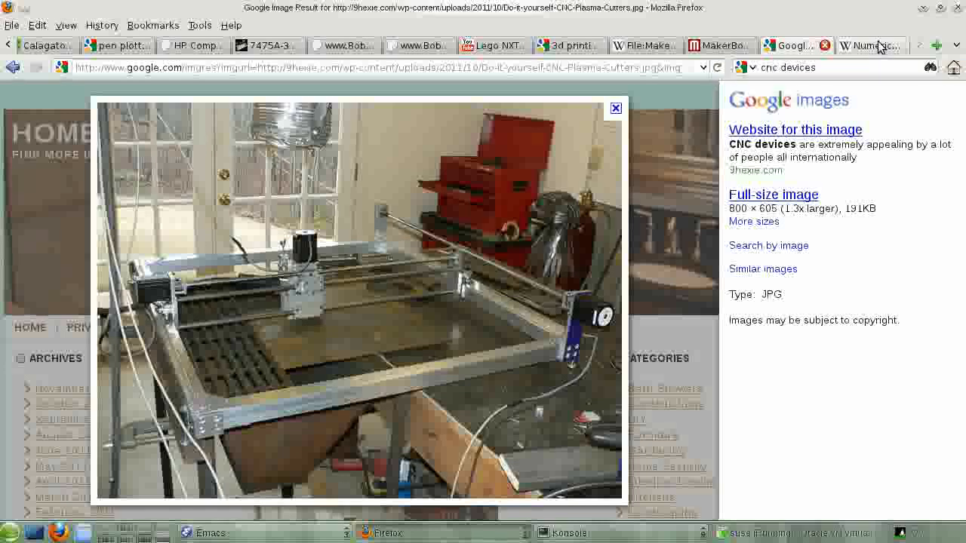
pyautogui.moveTo(880, 47)
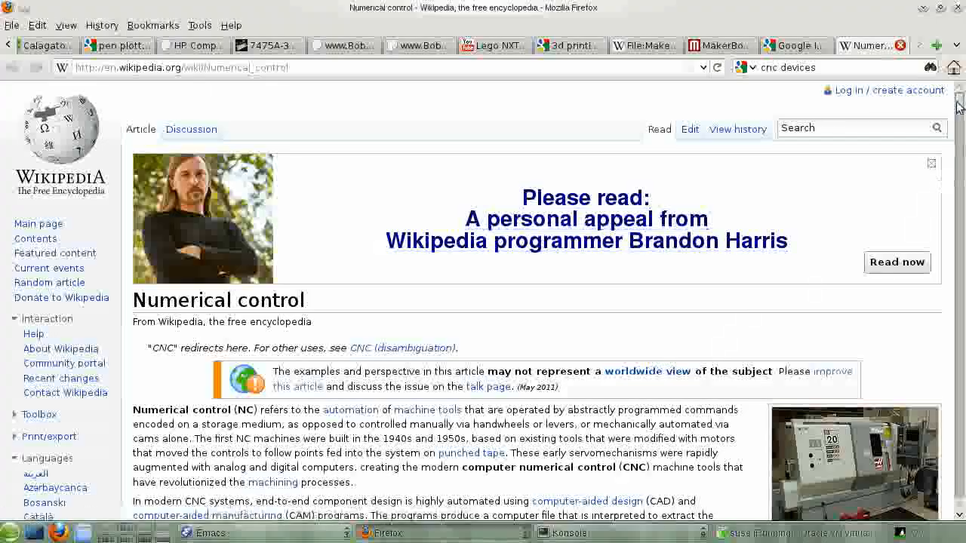
# Step: Read through the Numerical control article, then move via the pen plotter results to Calagator
pyautogui.scroll(-3)
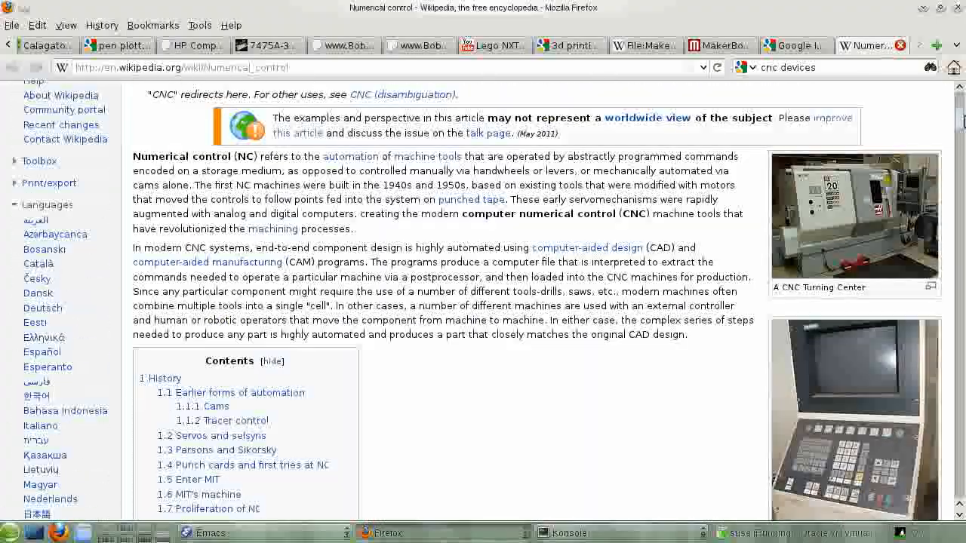
pyautogui.scroll(-3)
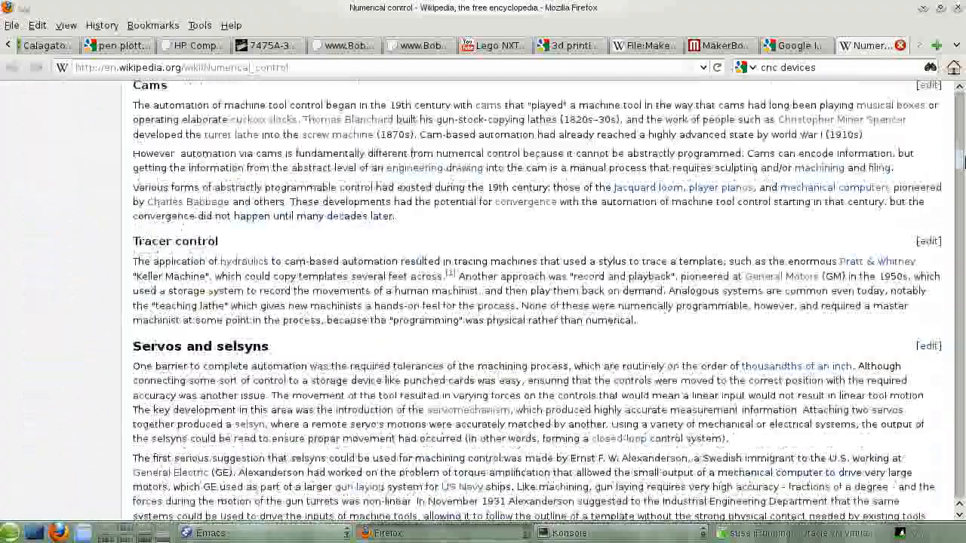
pyautogui.scroll(-3)
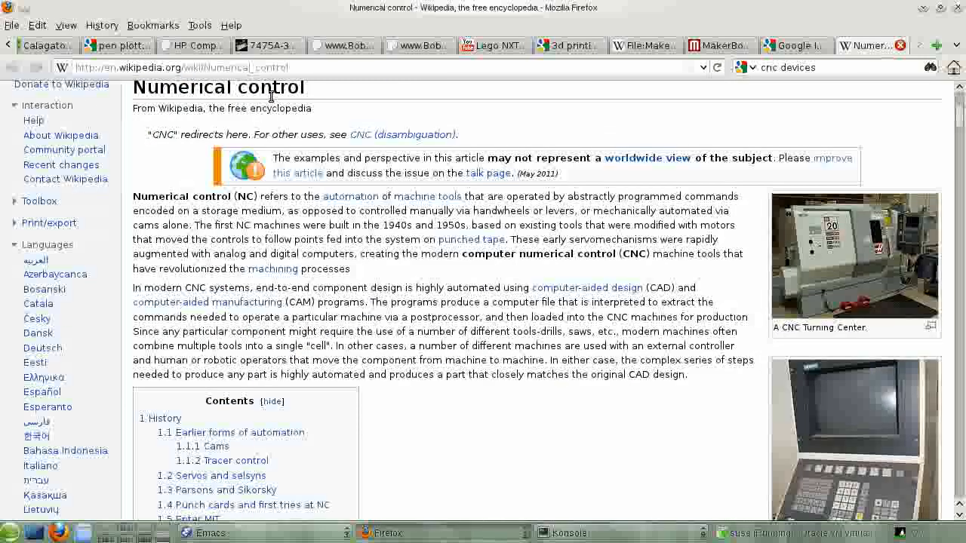
pyautogui.moveTo(797, 86)
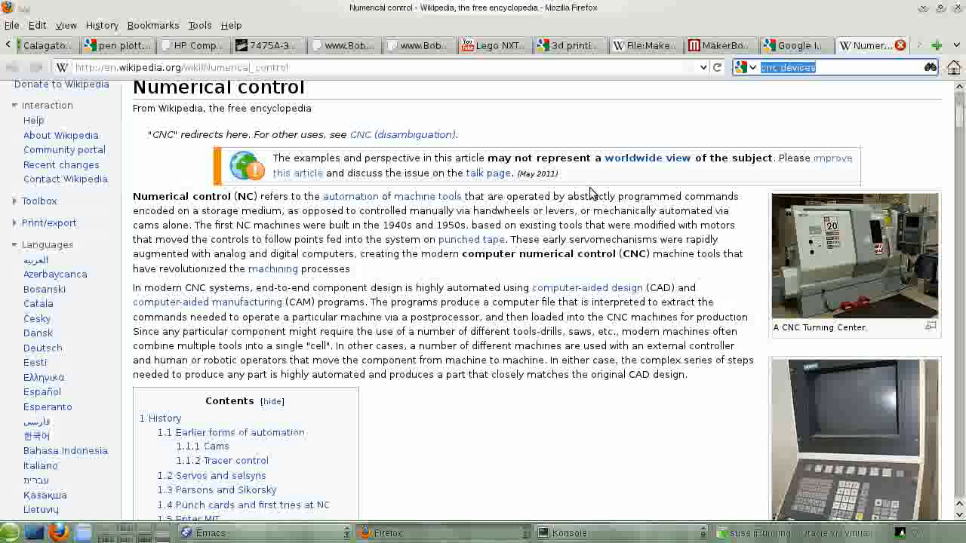
pyautogui.moveTo(751, 145)
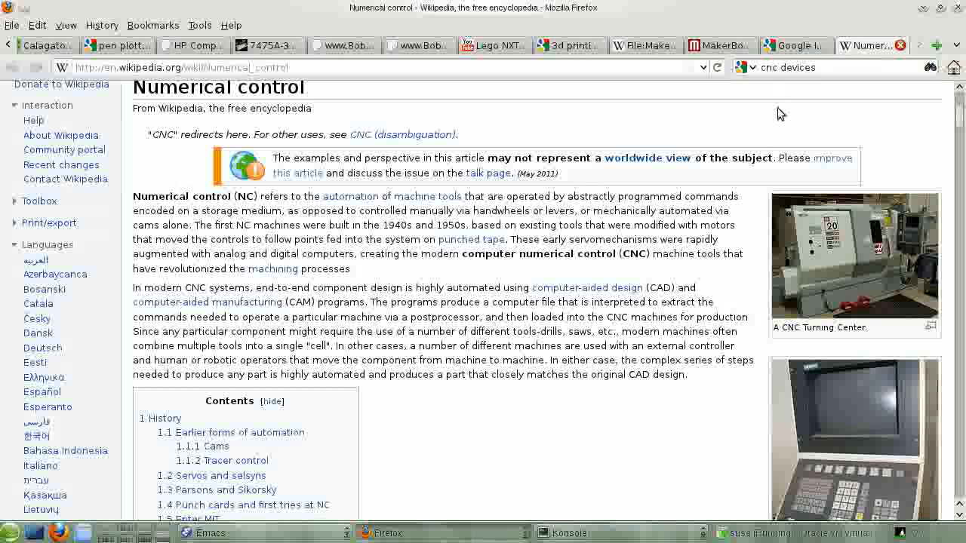
pyautogui.moveTo(800, 101)
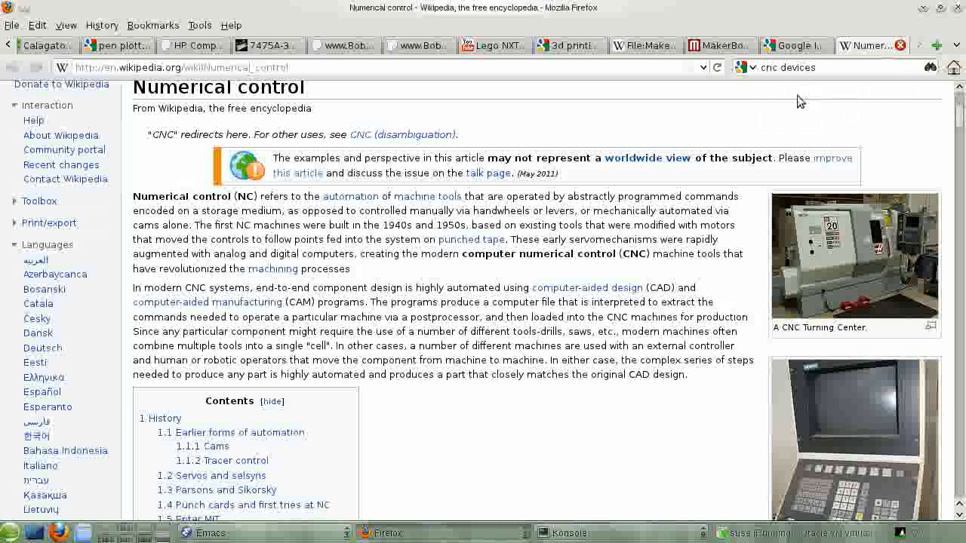
pyautogui.moveTo(792, 92)
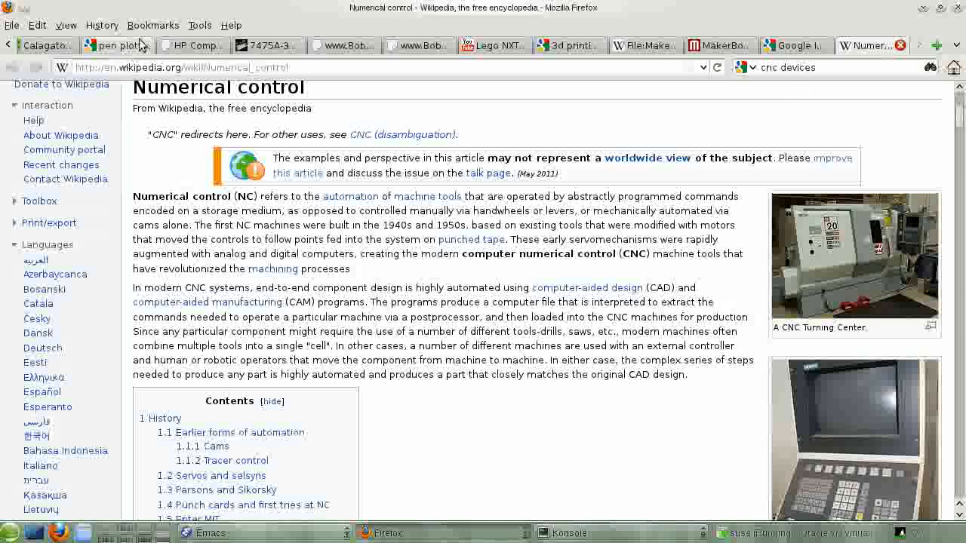
pyautogui.click(108, 45)
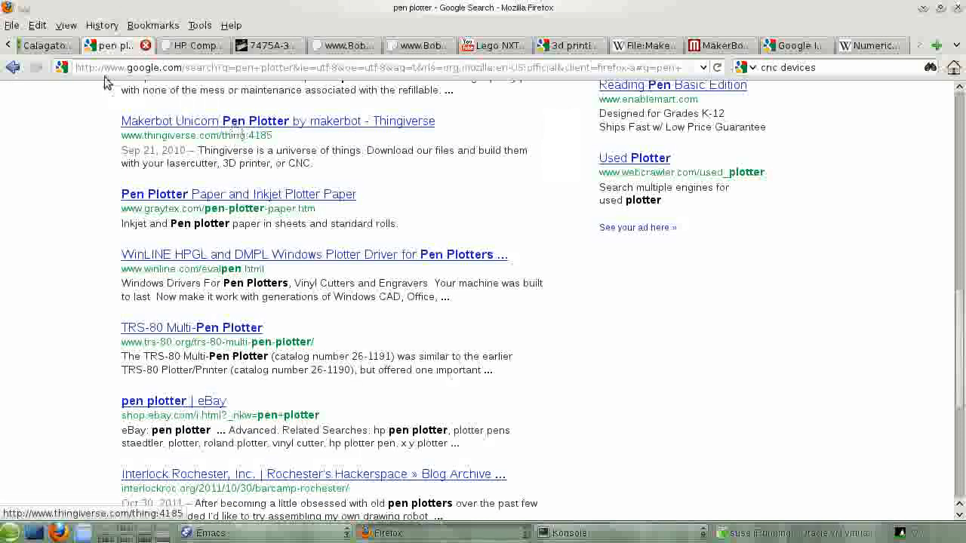
pyautogui.click(43, 45)
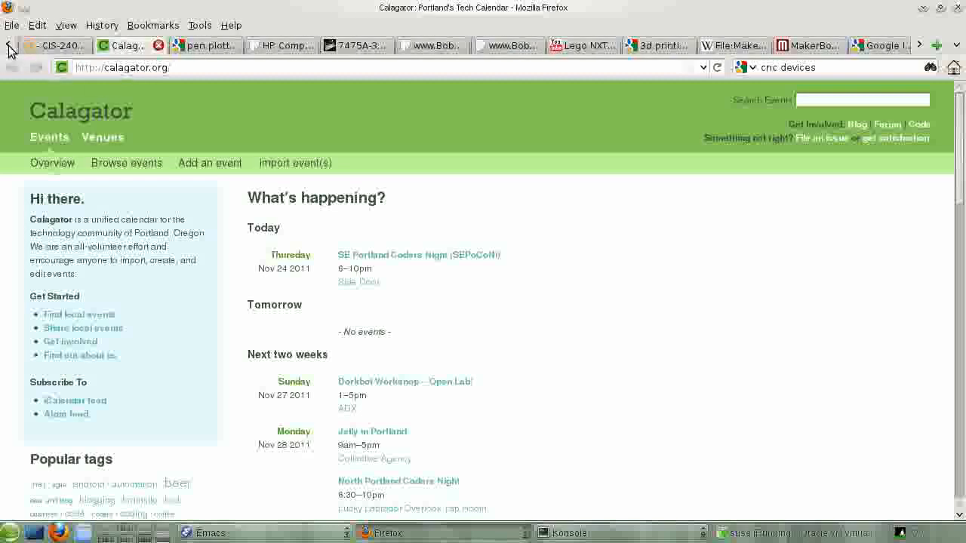
# Step: Return to the CIS-240L Linux Installation and Config class outline listing the printer topics
pyautogui.click(133, 45)
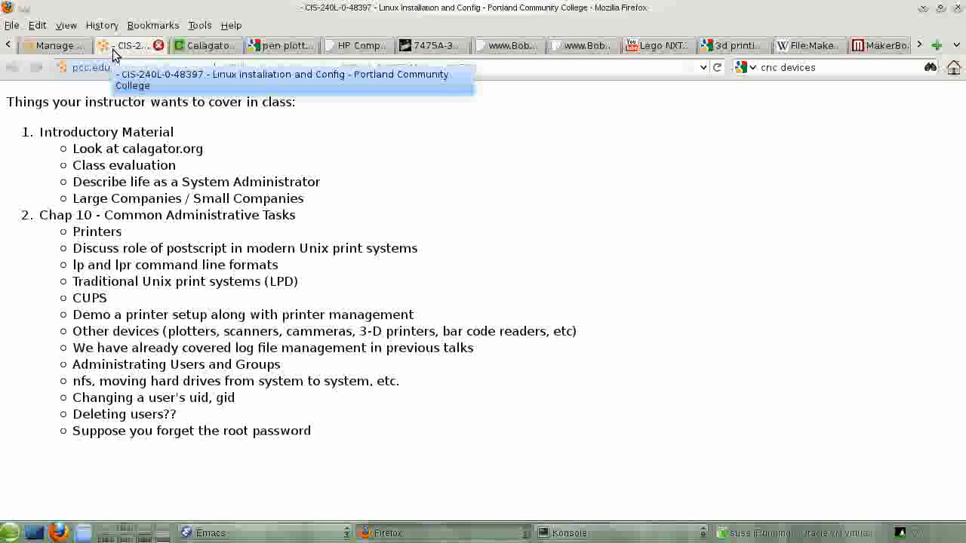
pyautogui.moveTo(389, 459)
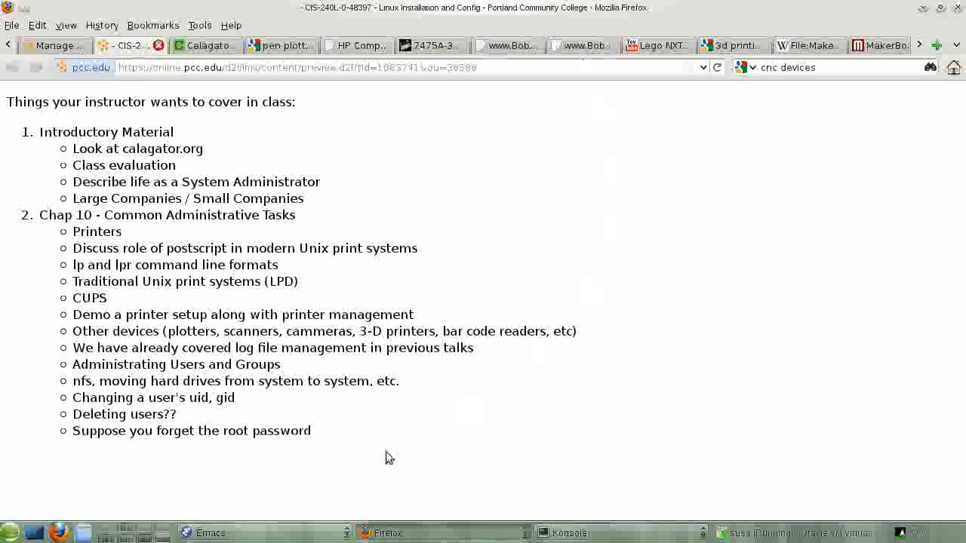